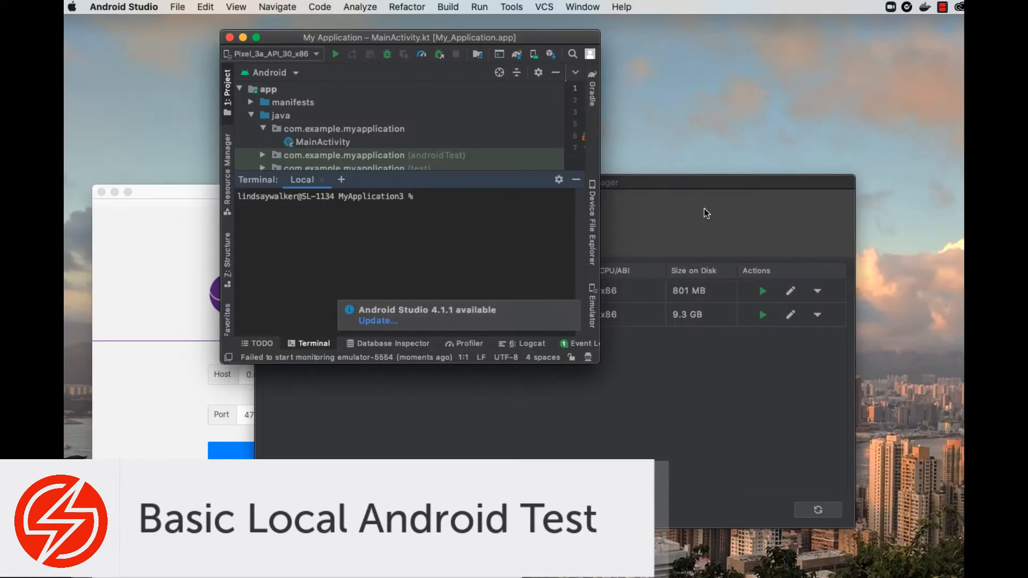
mouse_move(222, 197)
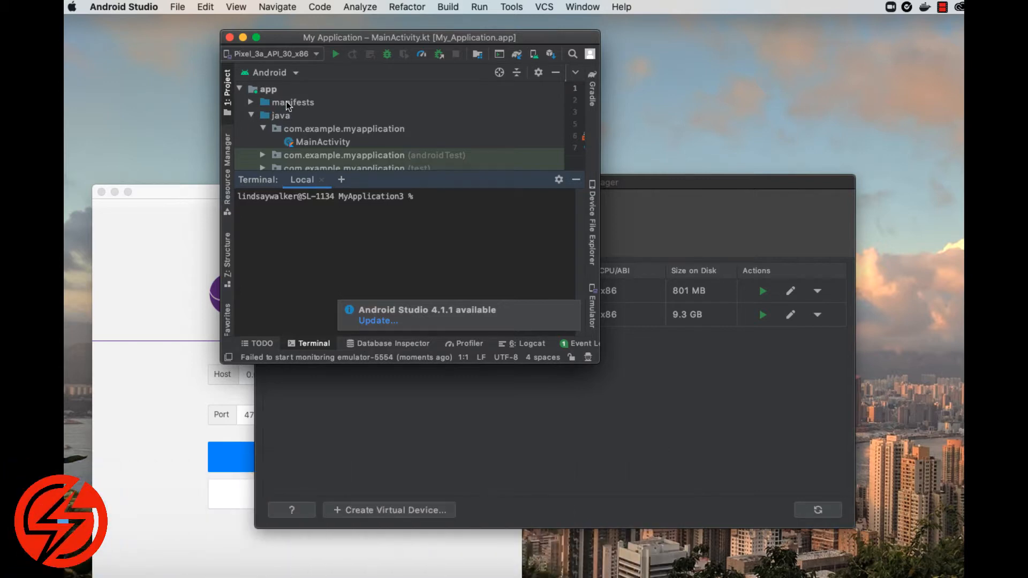
Open the AVD Manager from Android Studio's Tools menu to list virtual devices
click(555, 6)
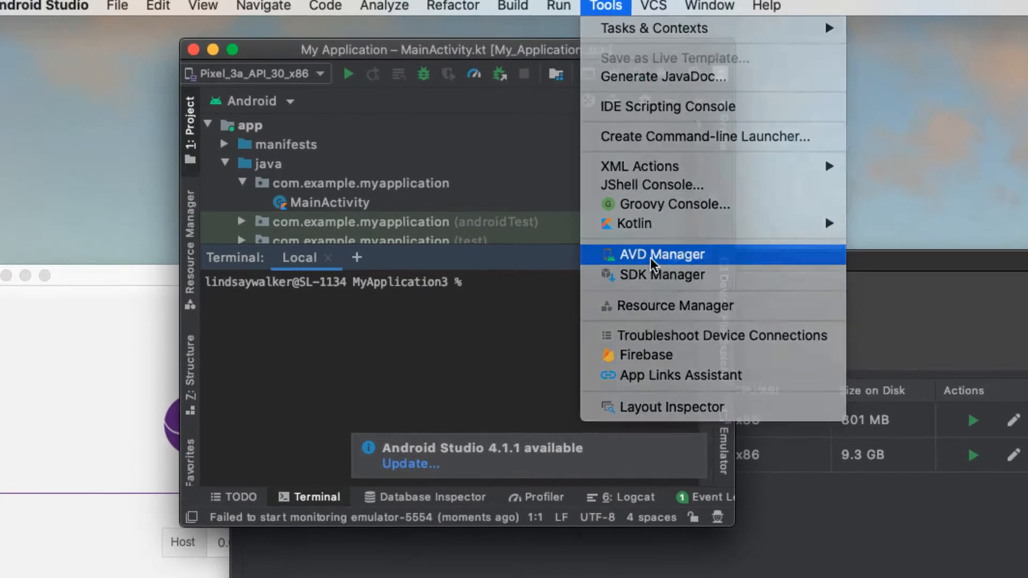
click(662, 255)
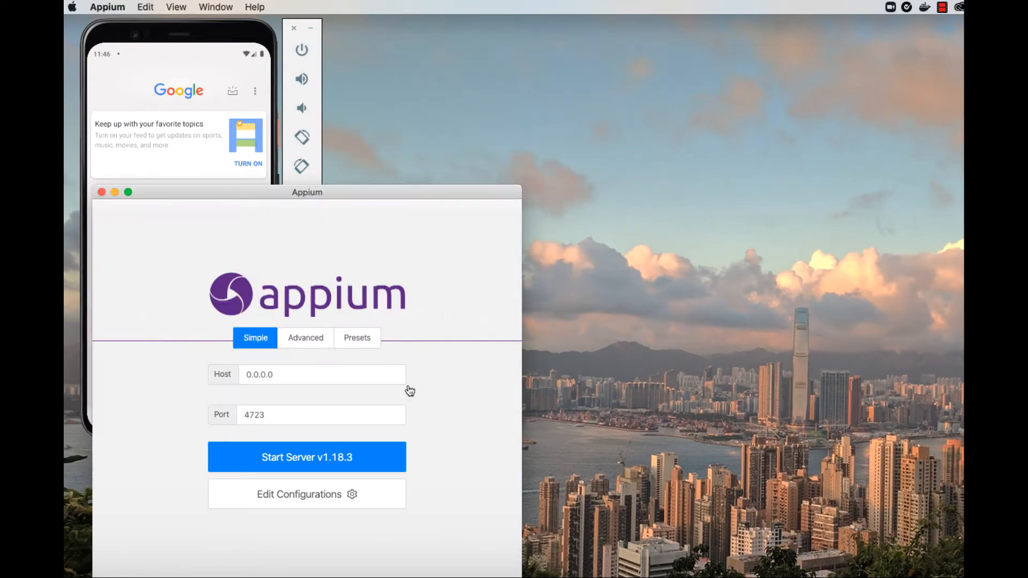
Start Appium server v1.18.3 on host 0.0.0.0, port 4723
click(306, 457)
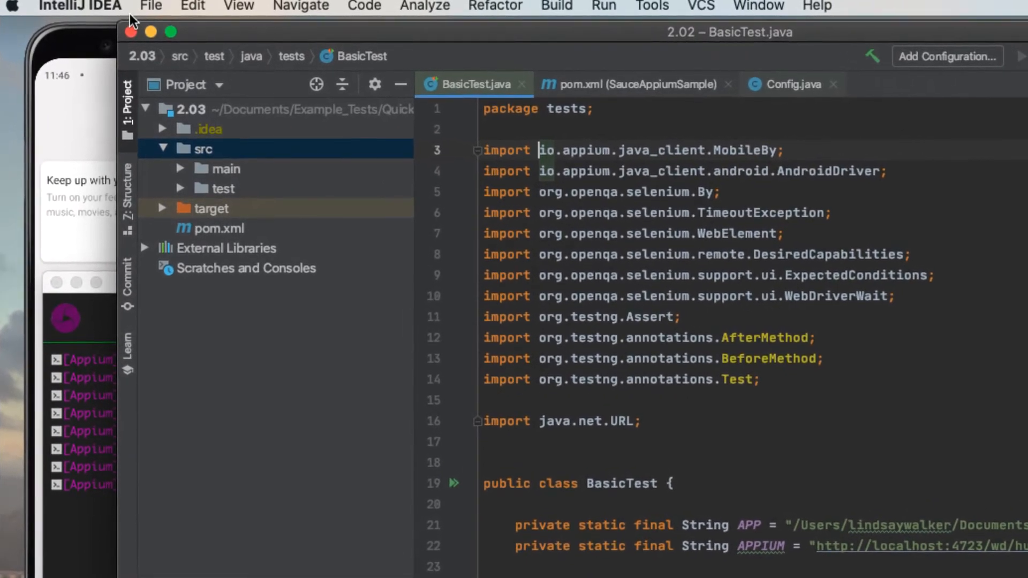
mouse_move(184, 193)
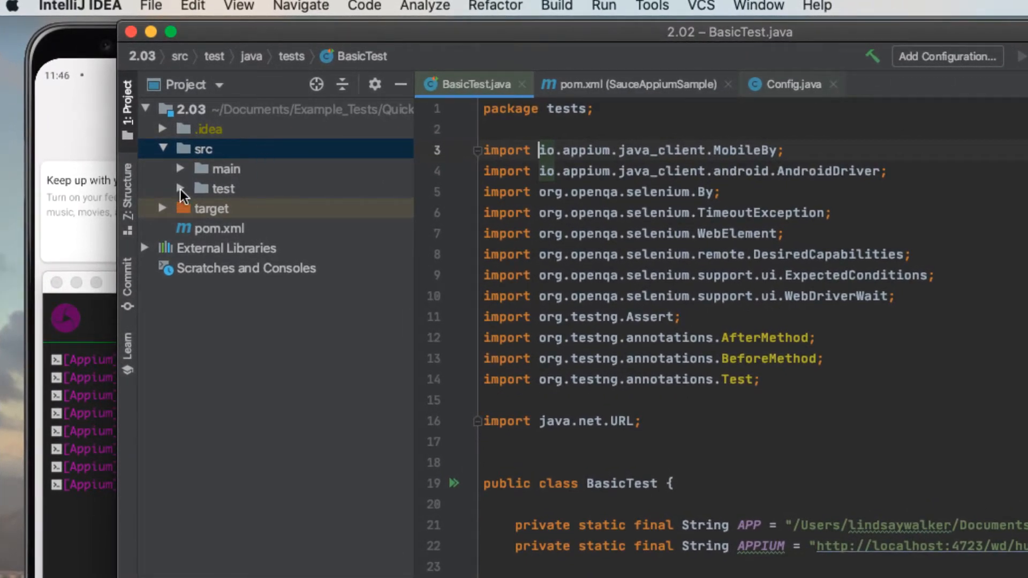
Expand src/test/resources/config and open basic_test.xml in the editor
click(181, 189)
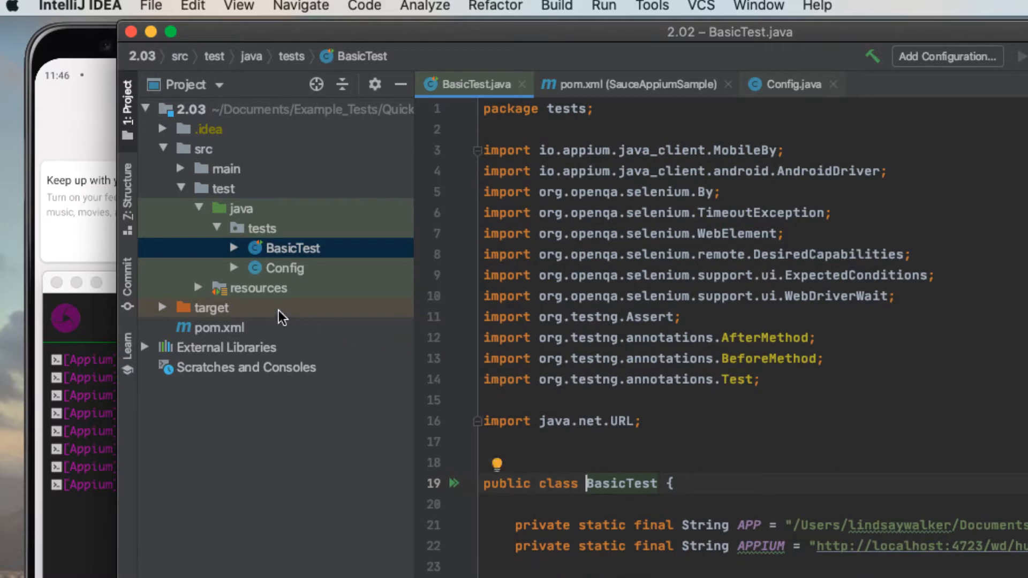
click(199, 287)
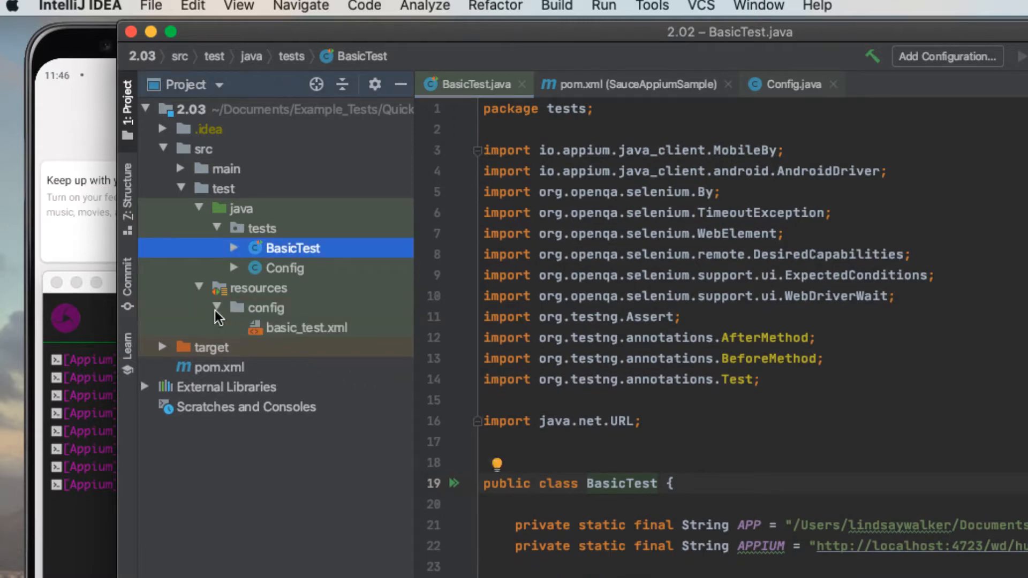
click(306, 327)
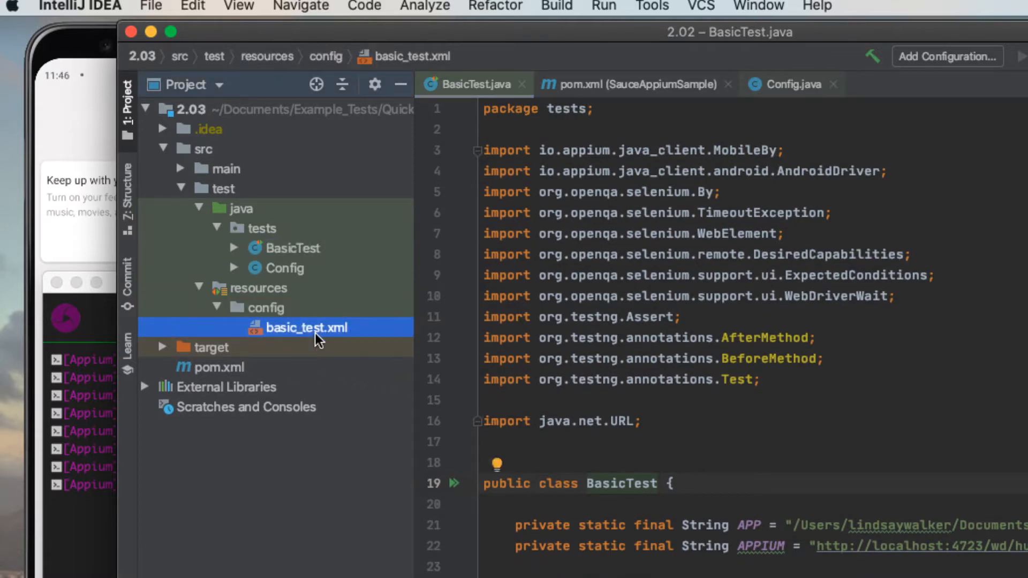
double_click(306, 327)
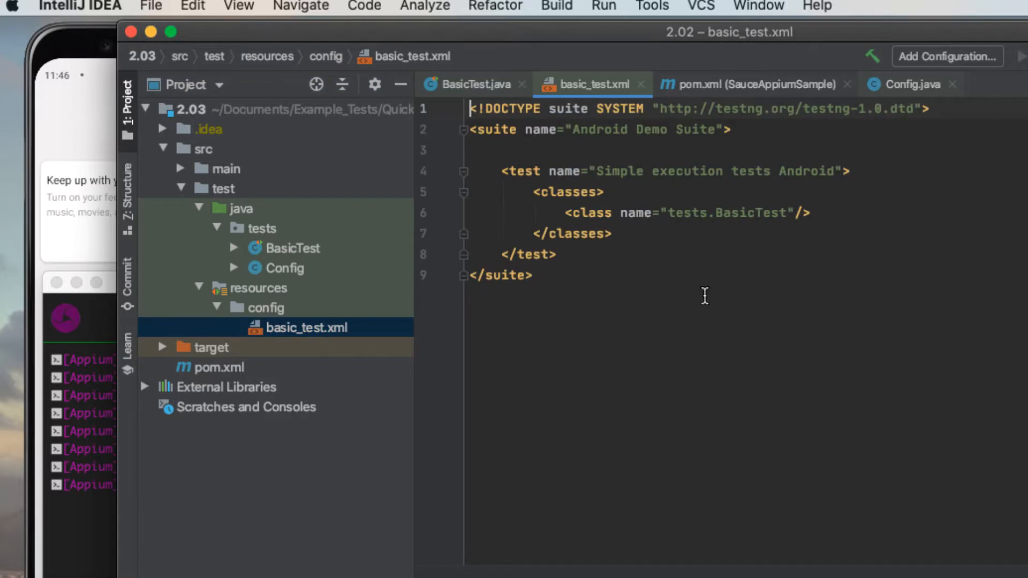
mouse_move(262, 345)
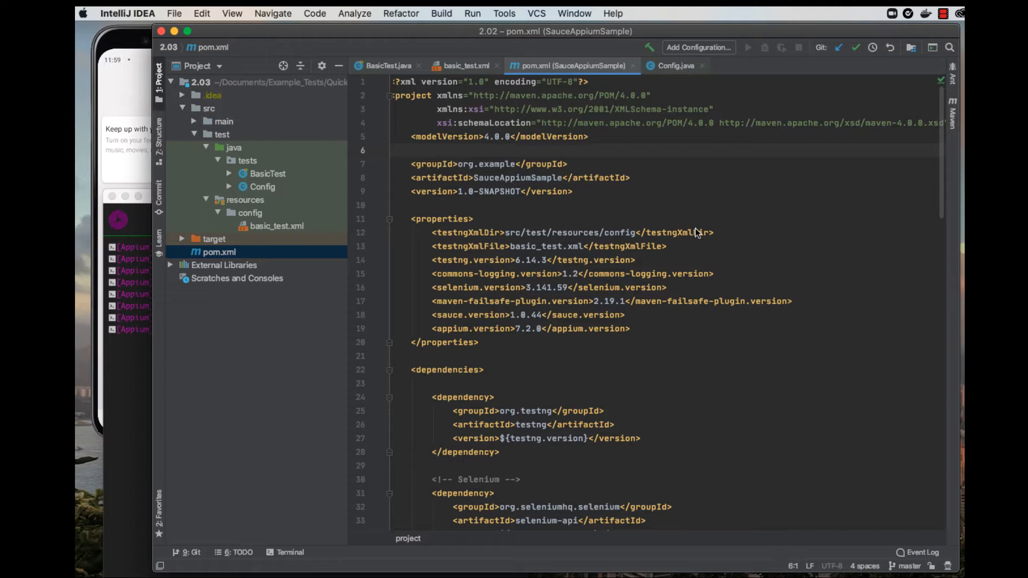
mouse_move(560, 295)
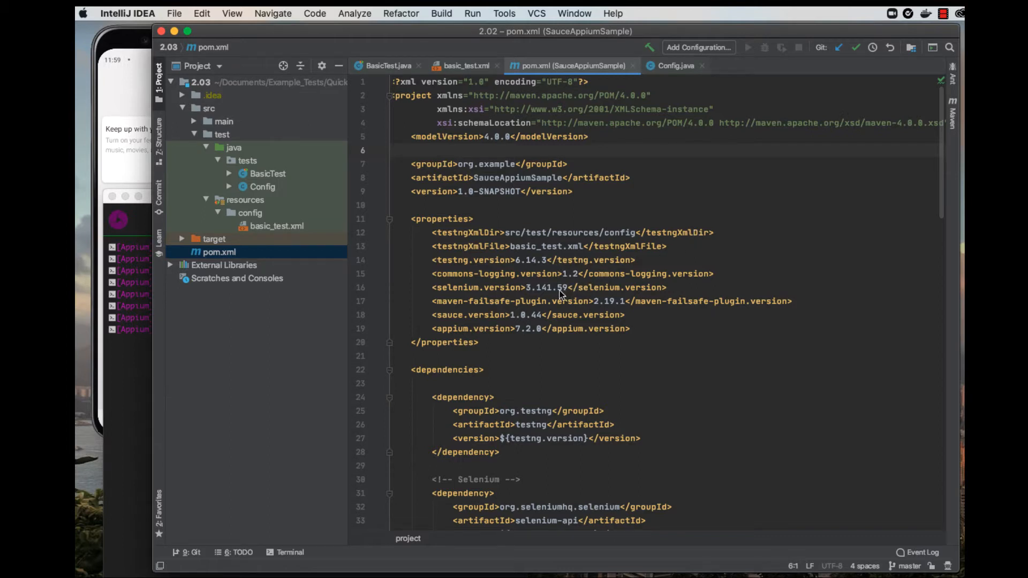
Scroll through pom.xml dependencies, highlighting appium.version and its 7.2.0 value
scroll(down, 3)
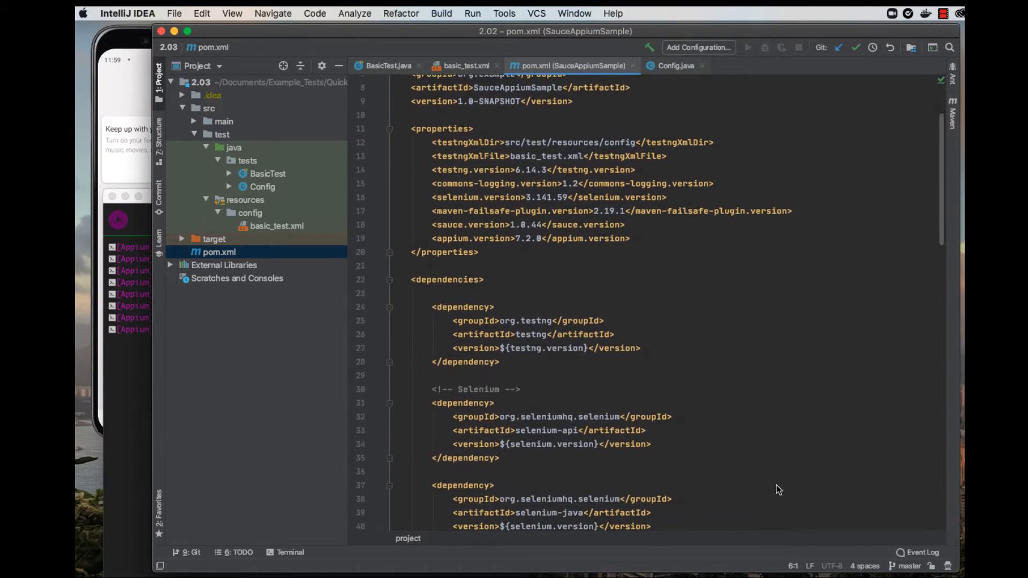
scroll(down, 3)
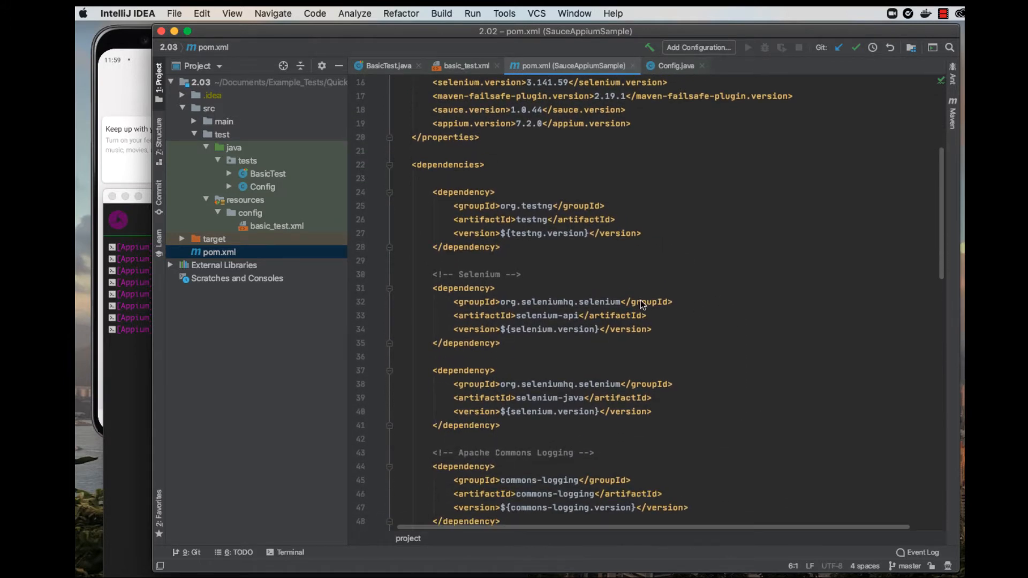
mouse_move(721, 321)
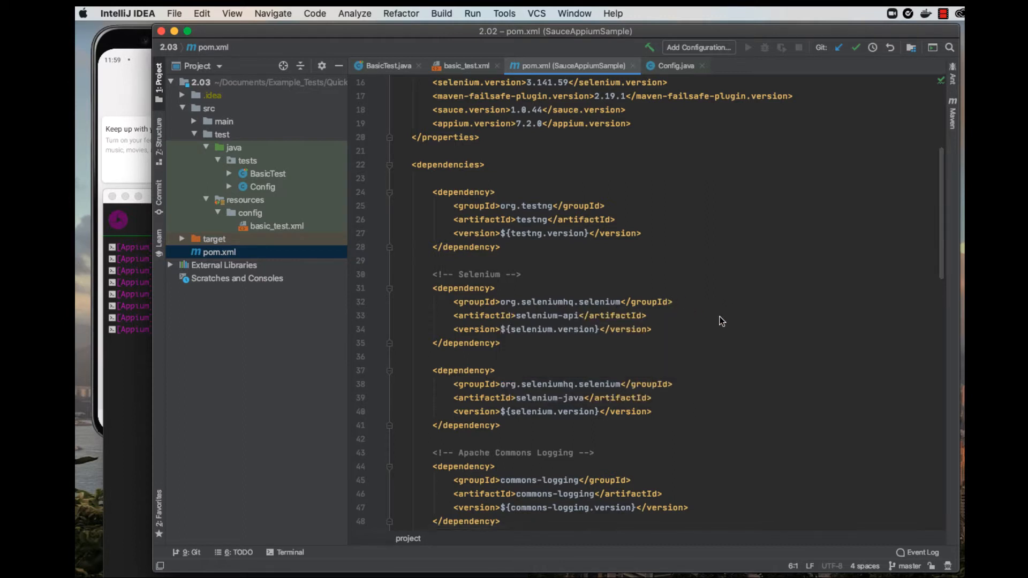
scroll(down, 3)
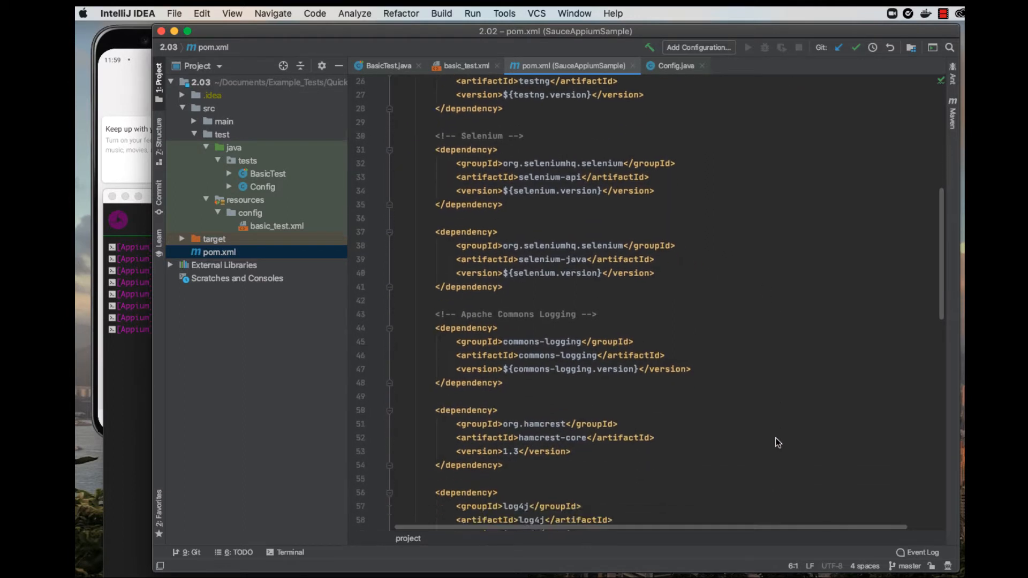
scroll(down, 3)
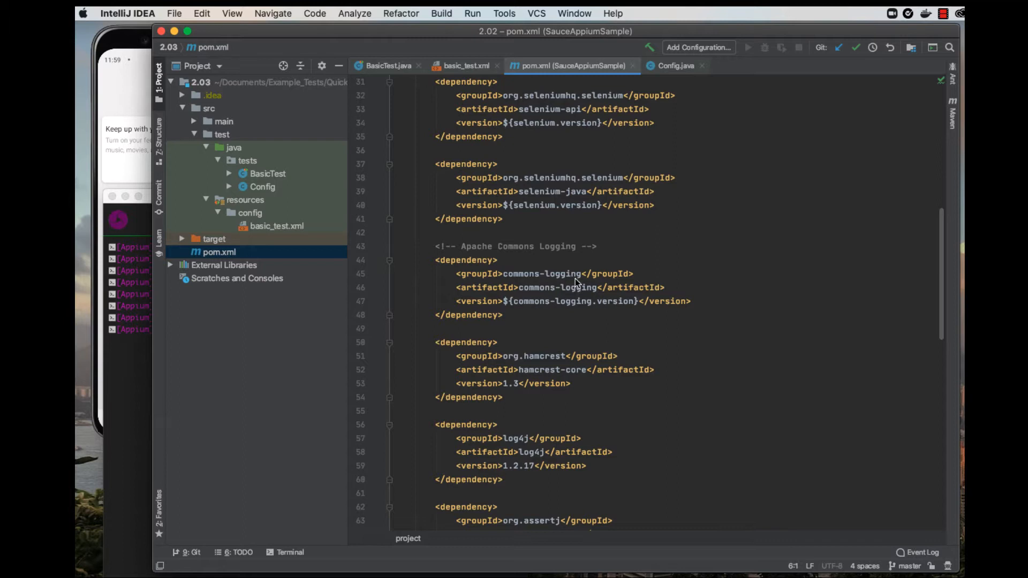
scroll(down, 3)
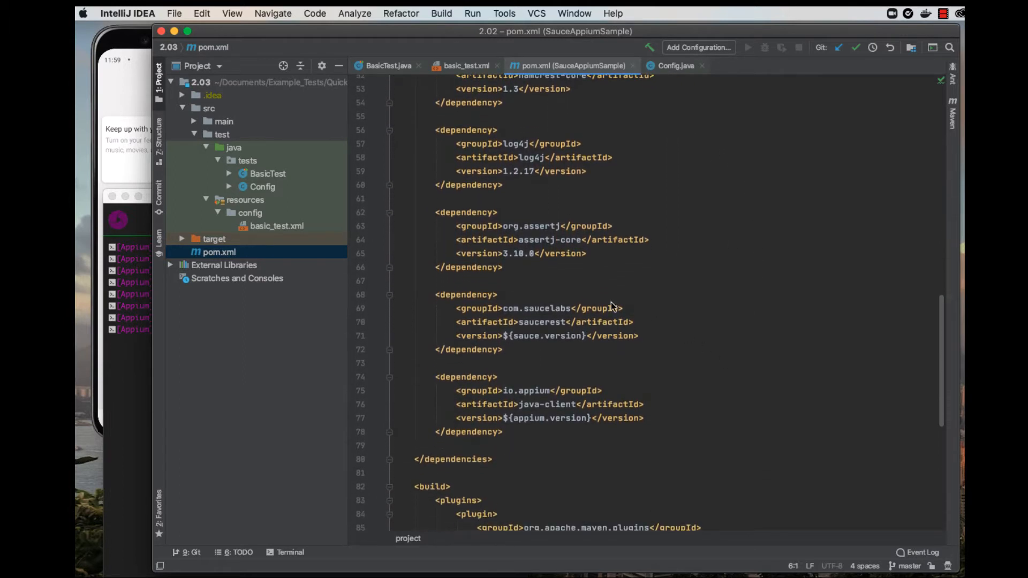
mouse_move(564, 320)
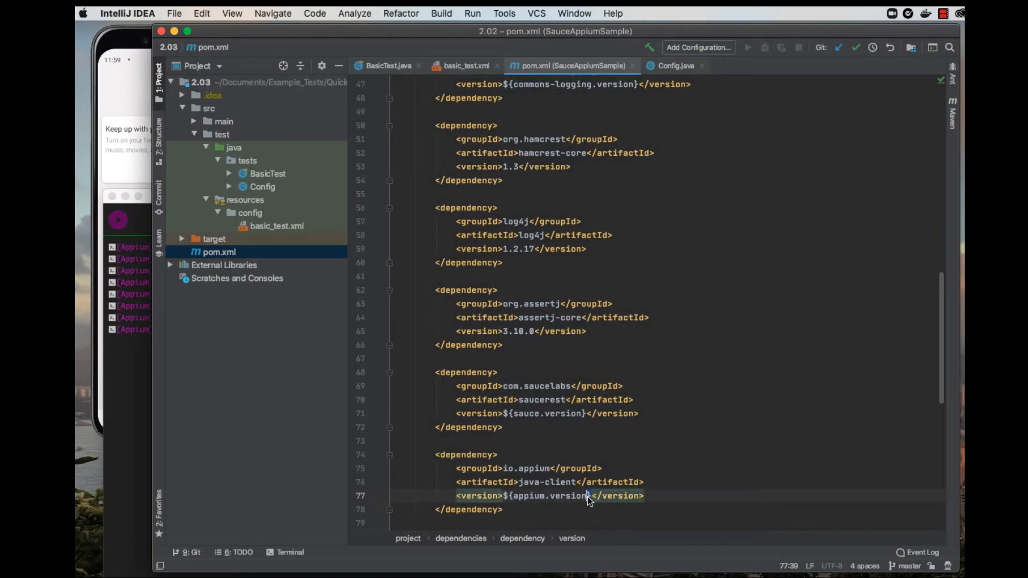
double_click(547, 495)
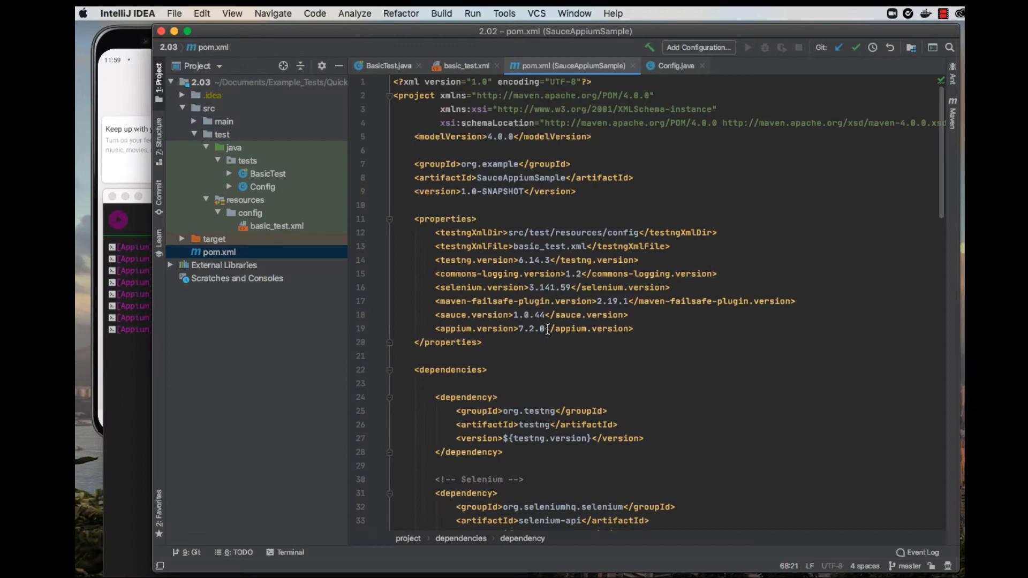
double_click(532, 328)
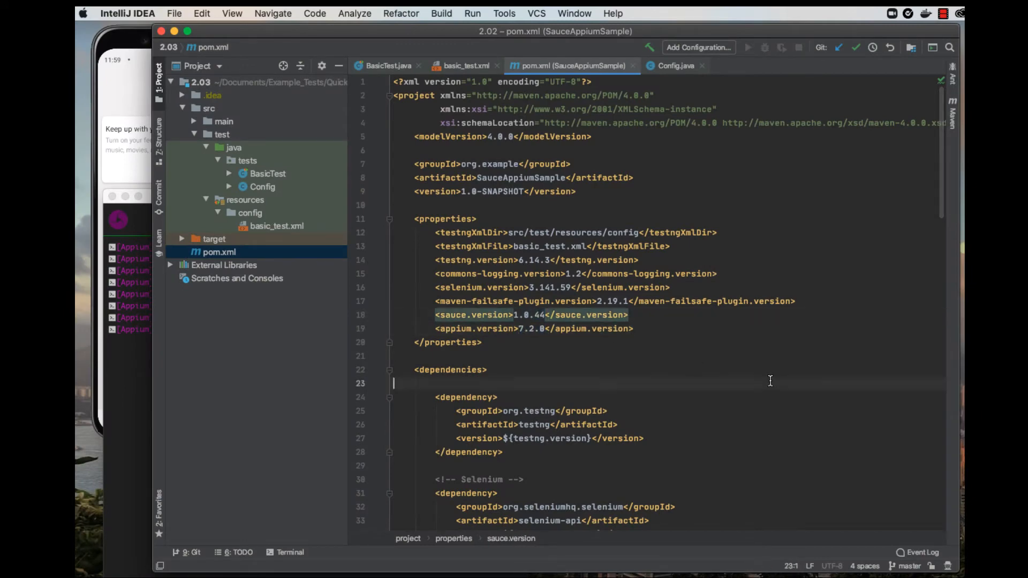
scroll(down, 3)
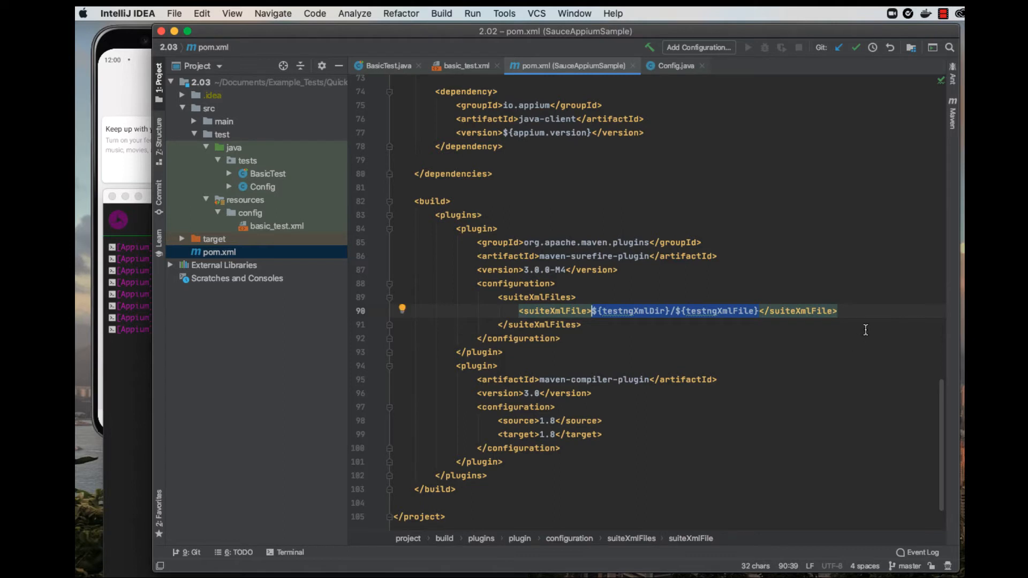
mouse_move(295, 231)
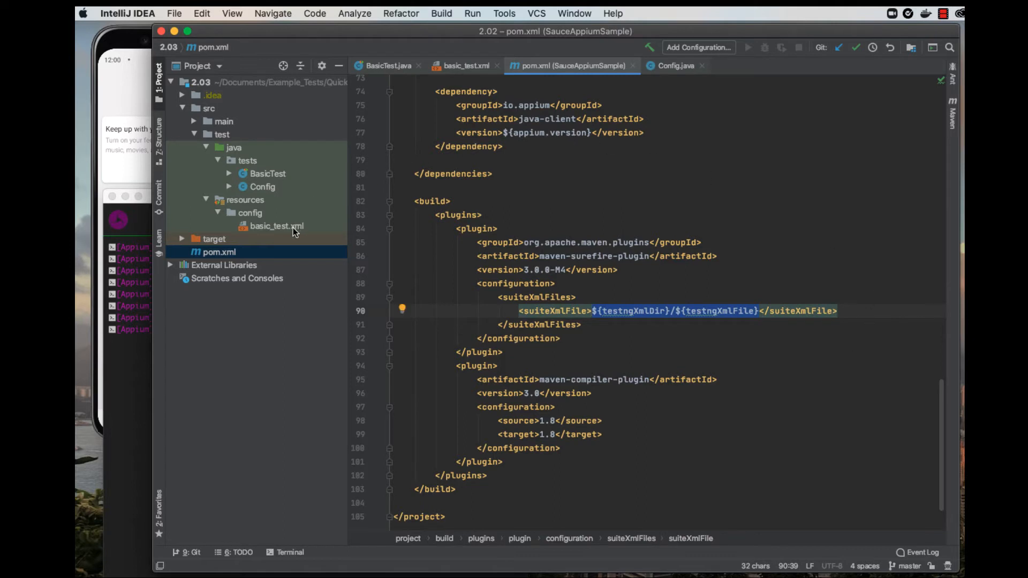
Select basic_test.xml in the Project tree and bring its suite file into view
click(276, 225)
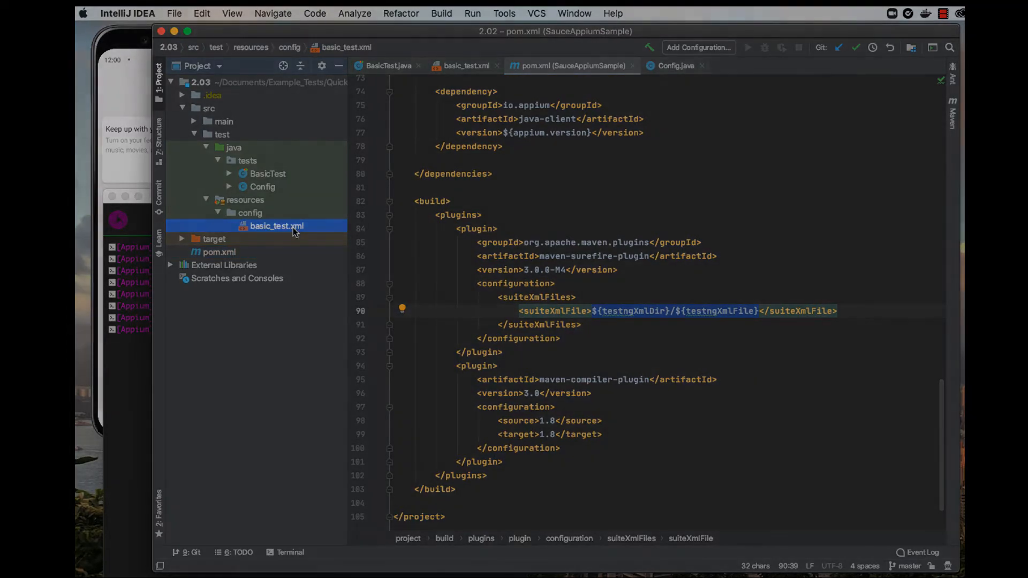
click(467, 65)
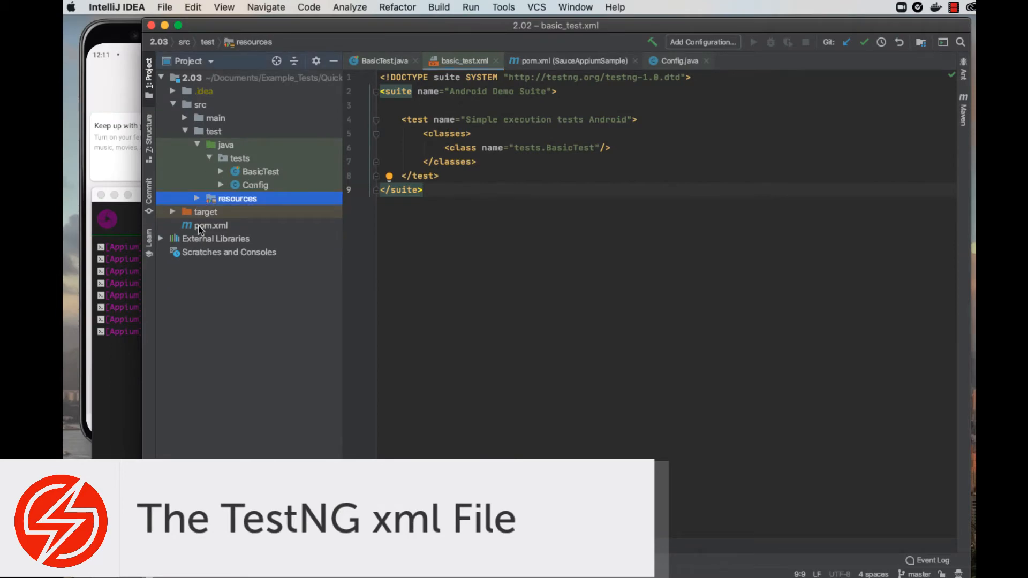
Reopen pom.xml to show the testngXmlDir and testngXmlFile properties
click(575, 60)
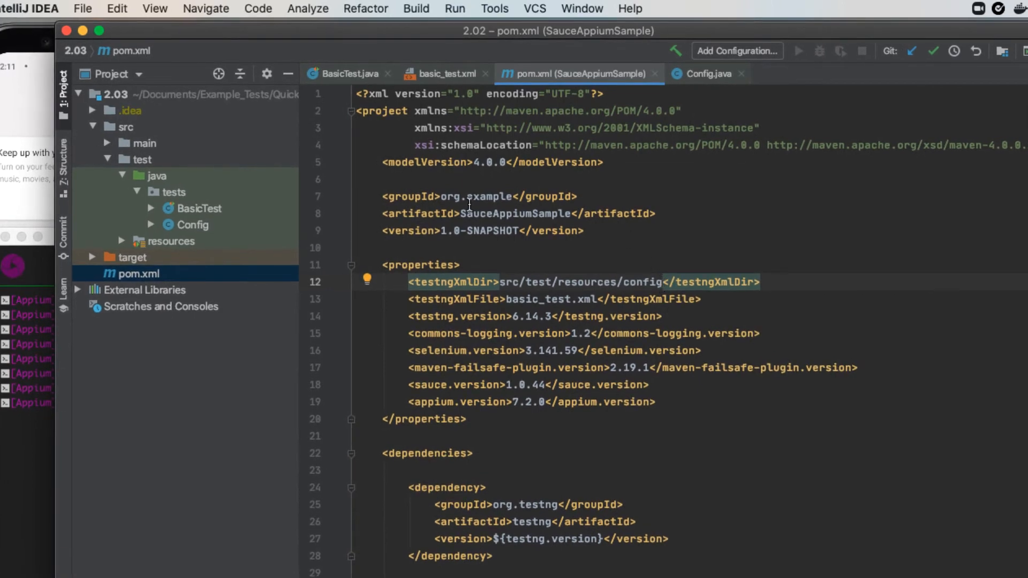
click(122, 241)
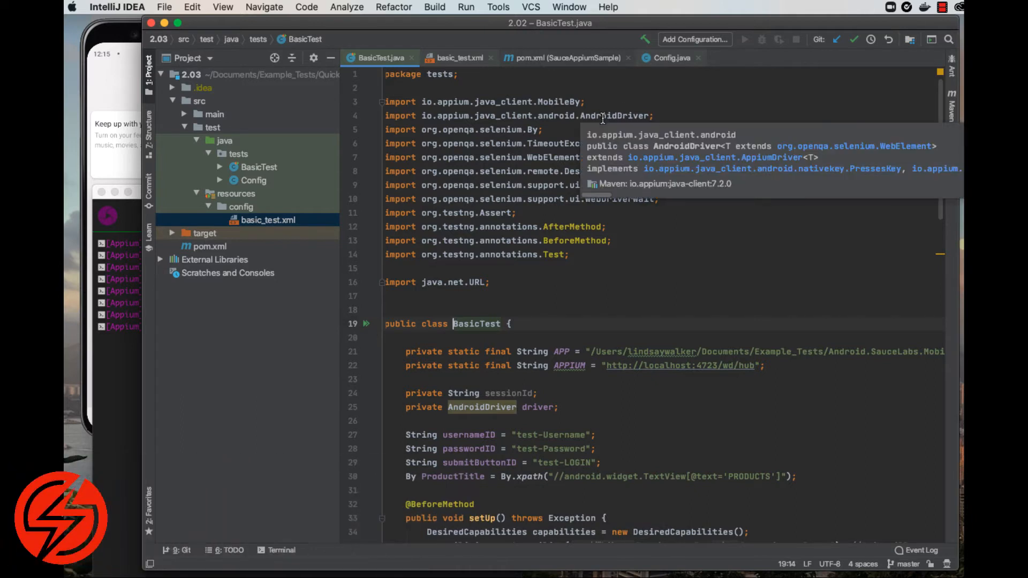
mouse_move(683, 113)
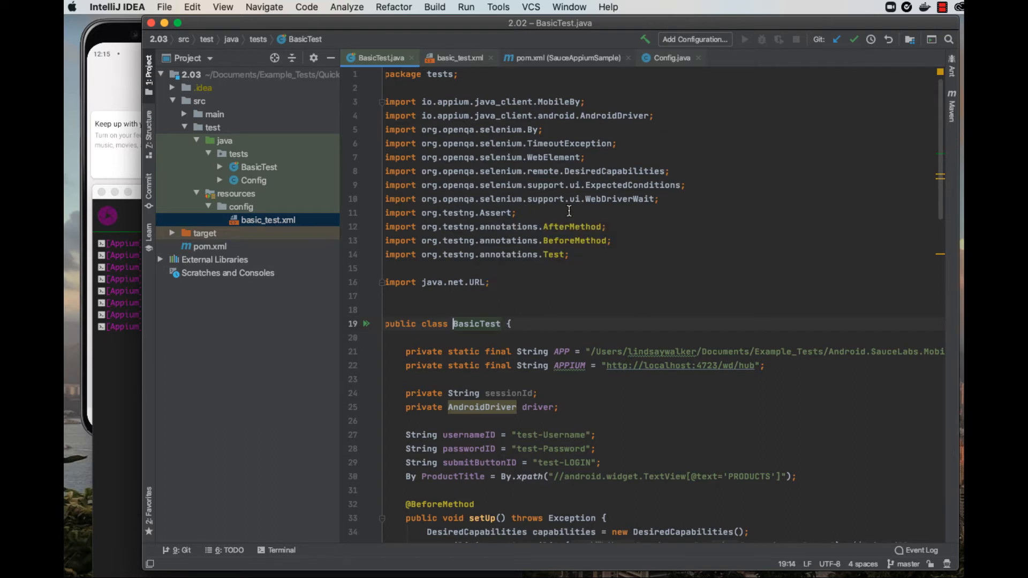
mouse_move(570, 254)
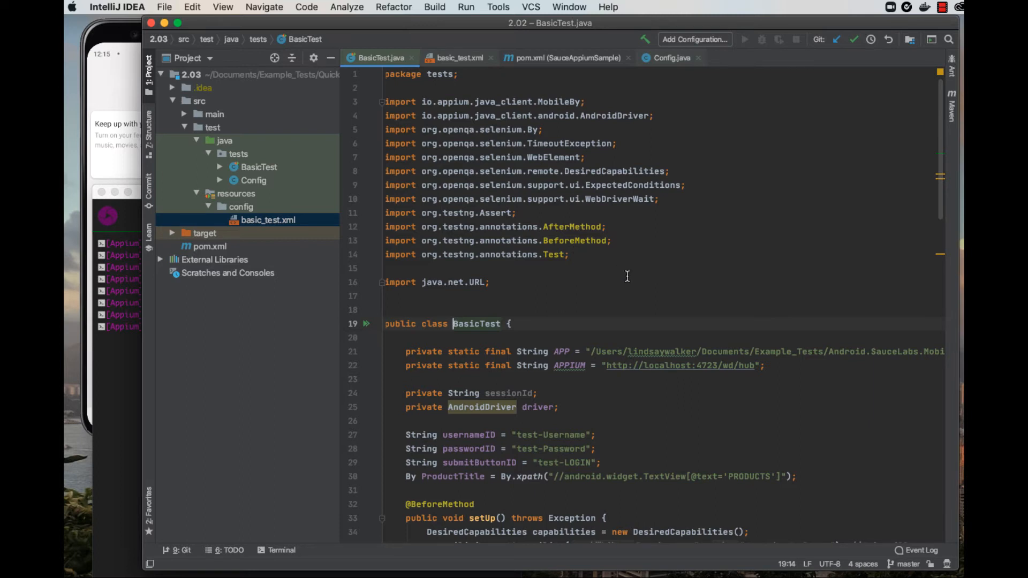
mouse_move(655, 397)
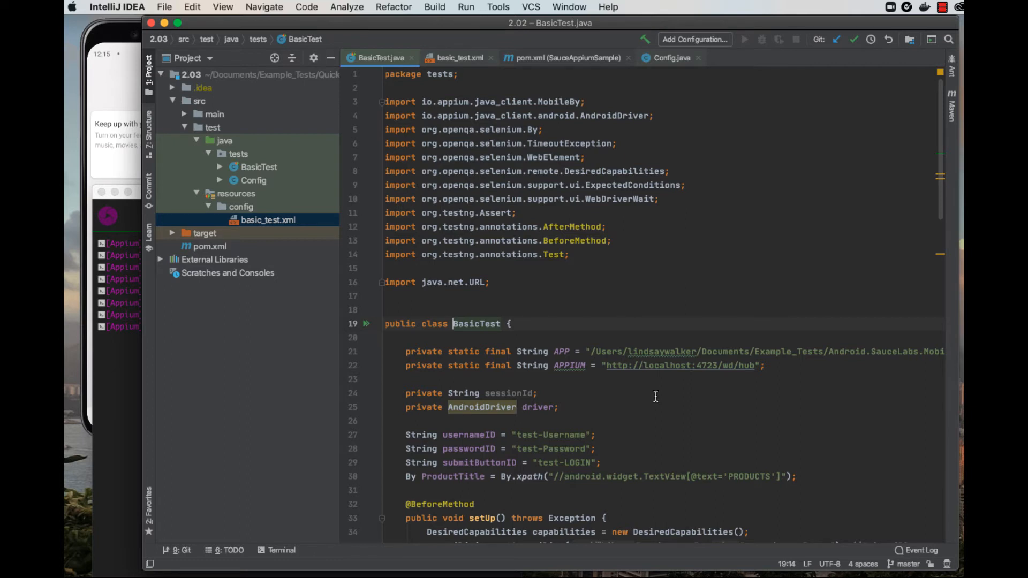
mouse_move(659, 402)
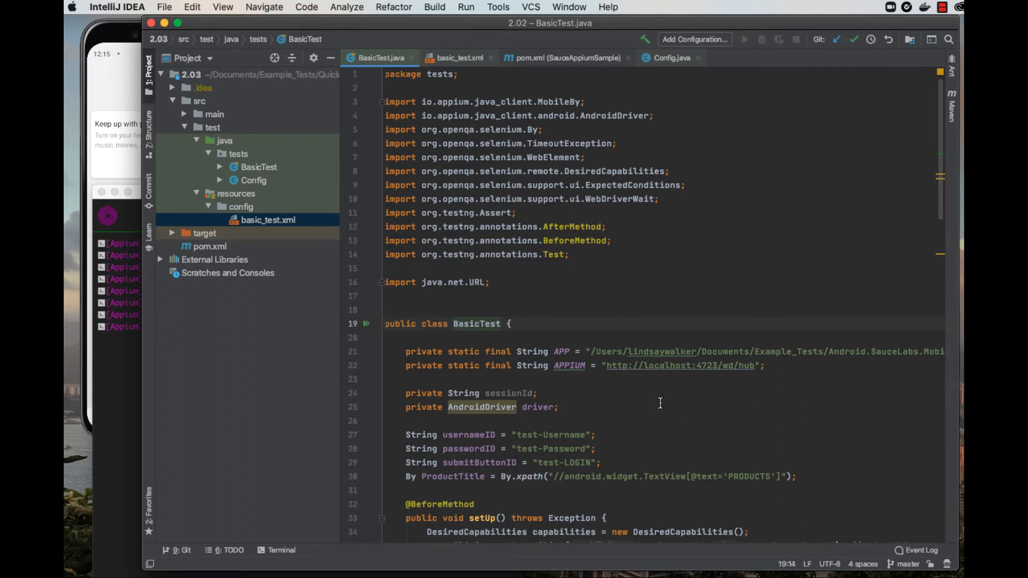
Scroll BasicTest.java's setUp to platformVersion 9.0, UiAutomator2 and the app path
scroll(down, 3)
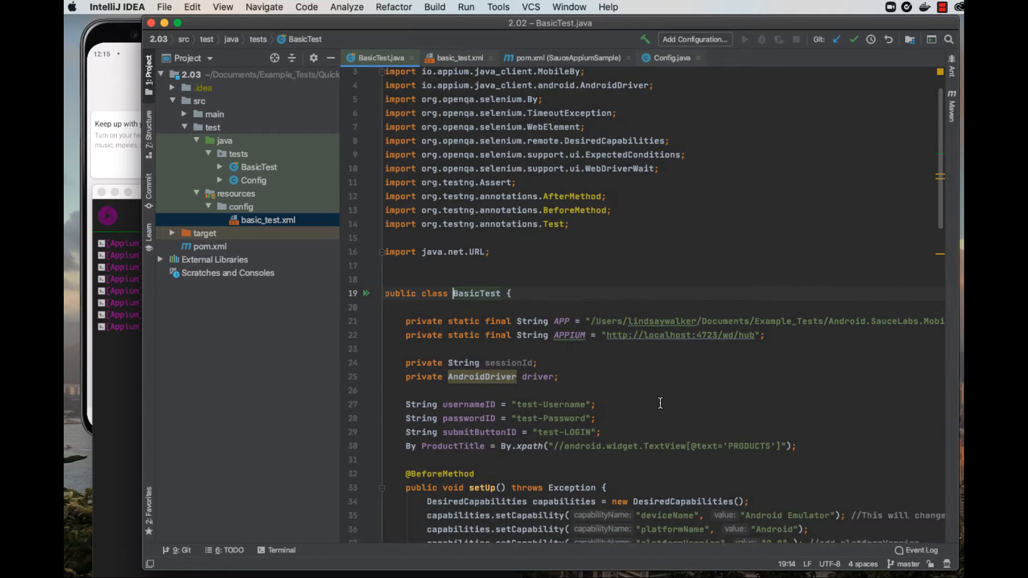
scroll(down, 3)
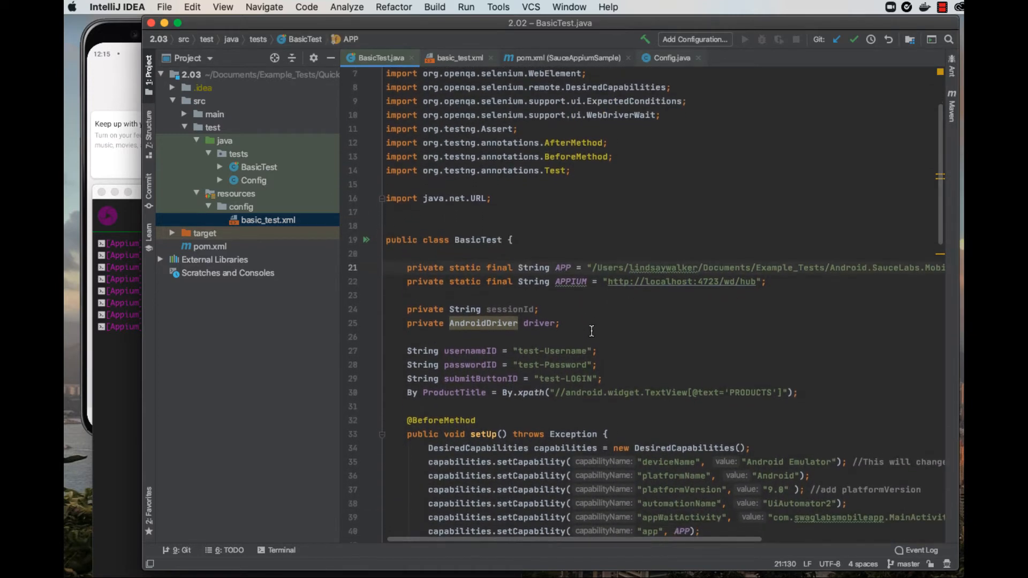
mouse_move(830, 312)
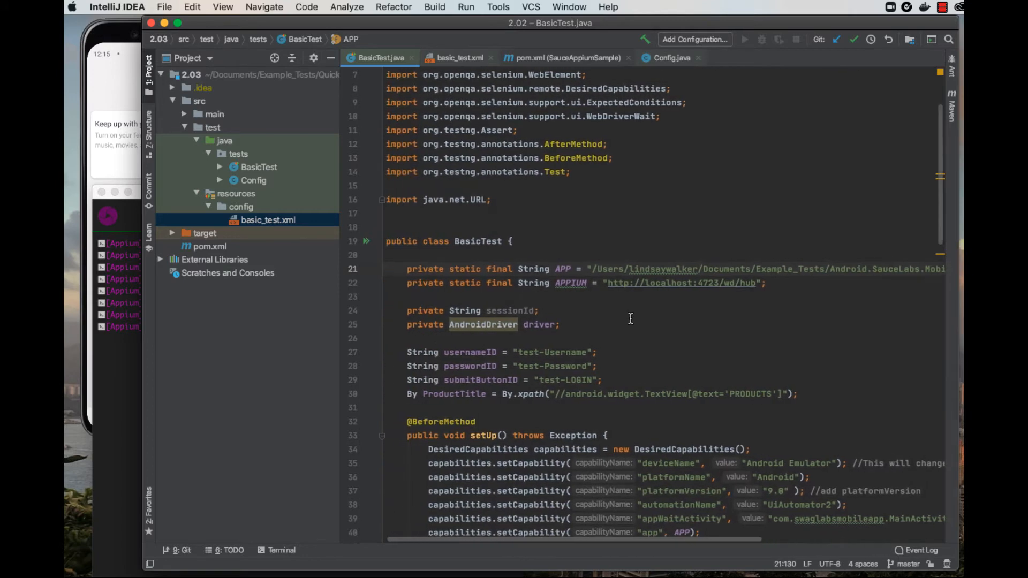
mouse_move(562, 295)
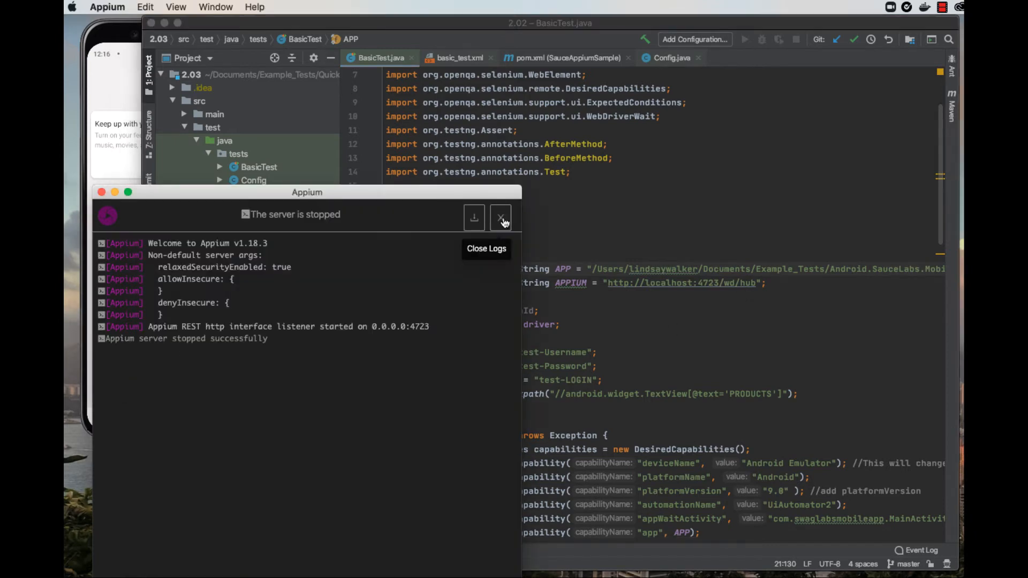
Close the Appium server logs to return to the host 0.0.0.0, port 4723 screen
click(500, 216)
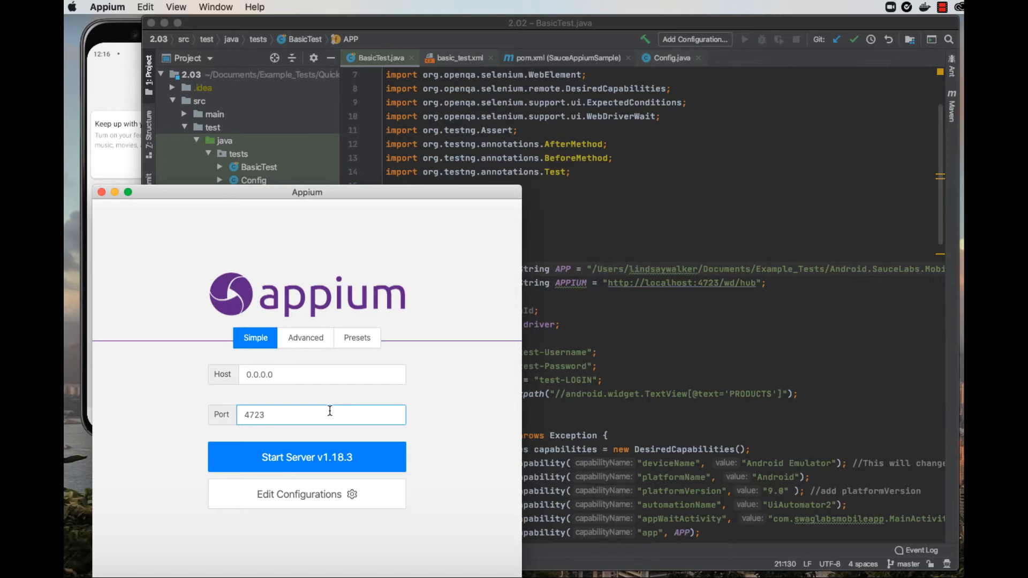
mouse_move(274, 414)
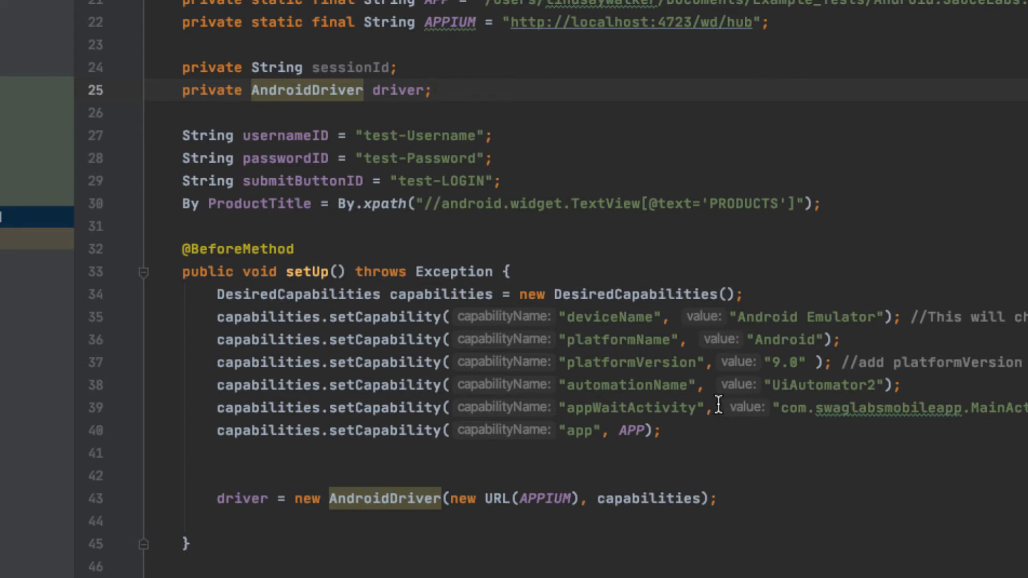
Switch back to IntelliJ IDEA to review setUp's capabilities and AndroidDriver constructor
click(432, 90)
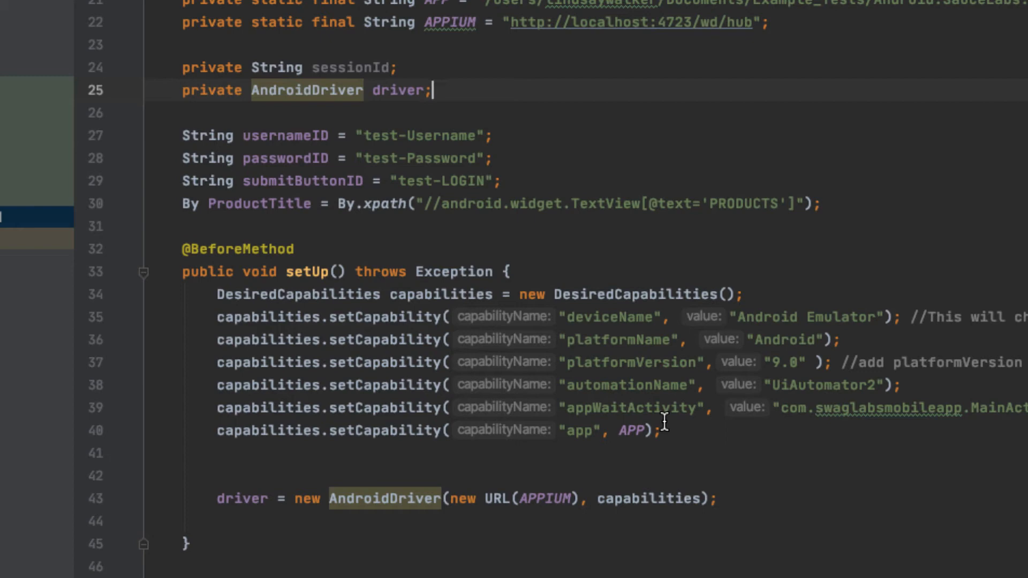
mouse_move(663, 421)
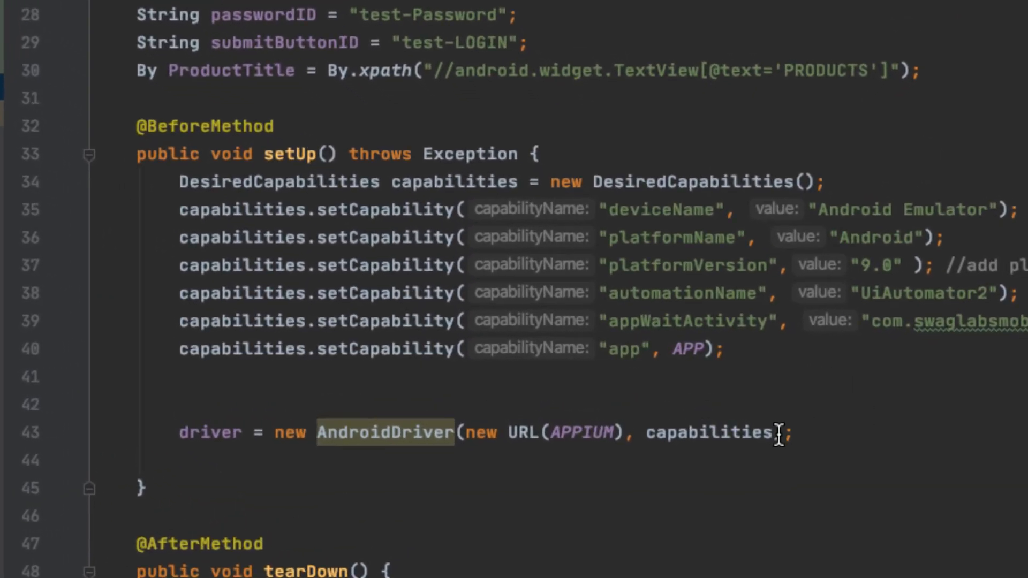
mouse_move(600, 400)
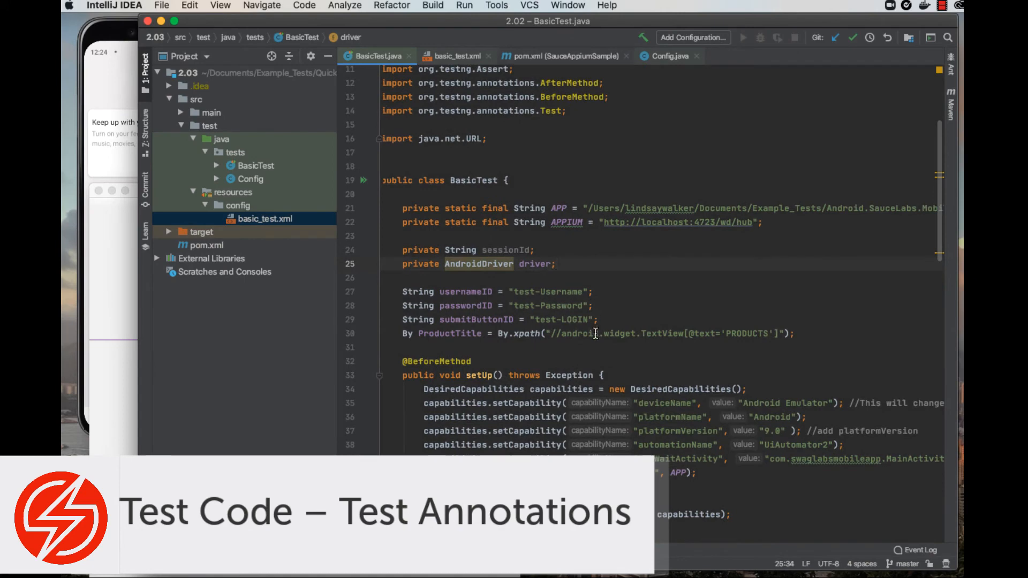
Scroll BasicTest.java to tearDown and the standard_user and problem_user login tests
scroll(down, 3)
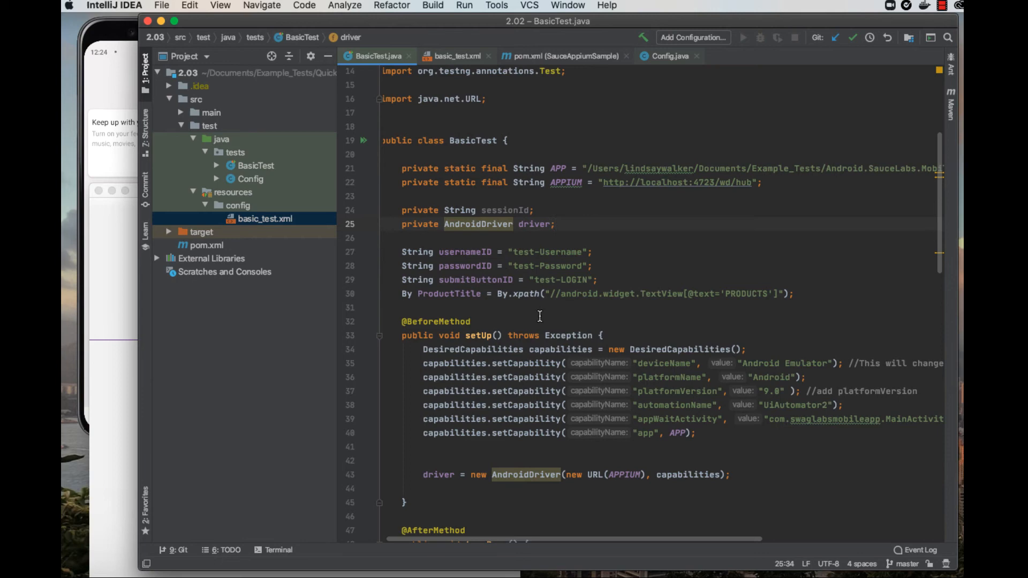
mouse_move(748, 341)
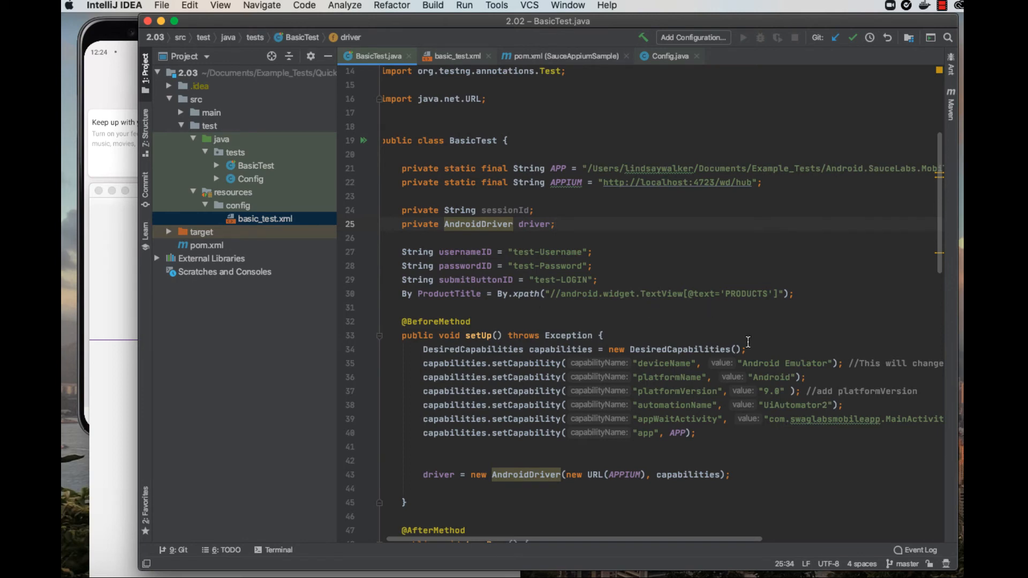
mouse_move(776, 437)
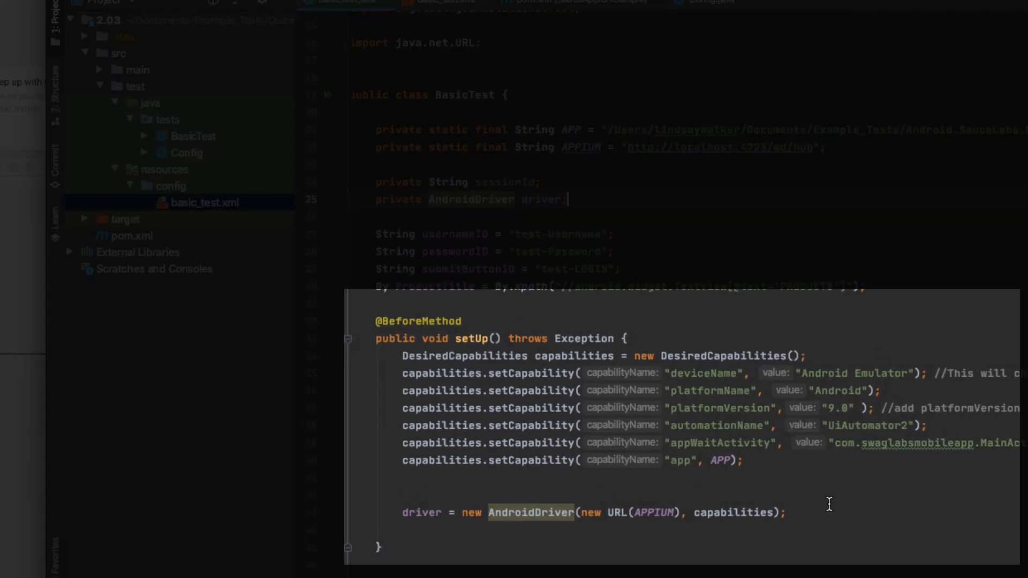
scroll(down, 3)
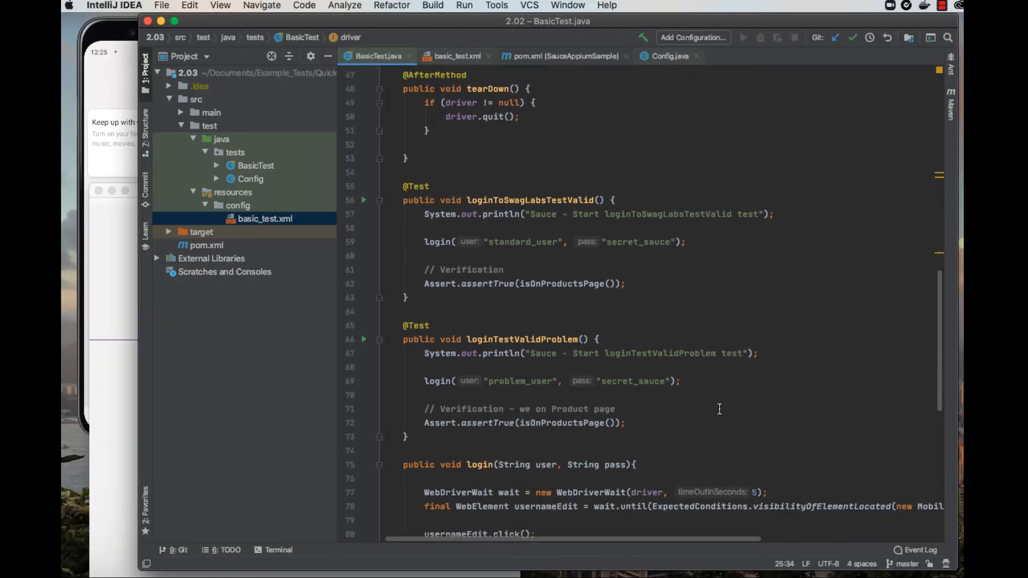
Scroll to the login helper and show the terminal's BUILD SUCCESS with 2 tests run
scroll(down, 3)
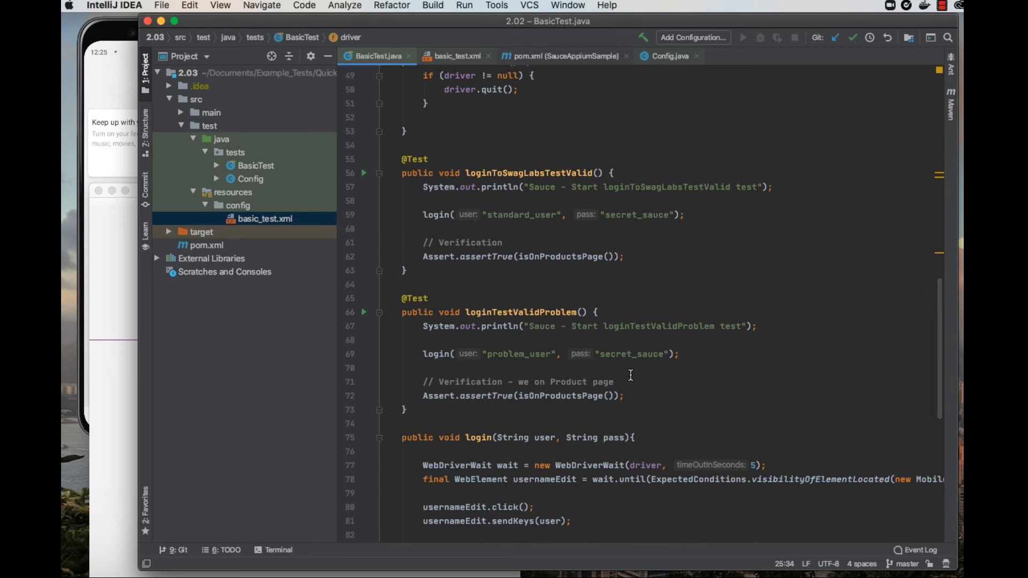
mouse_move(714, 395)
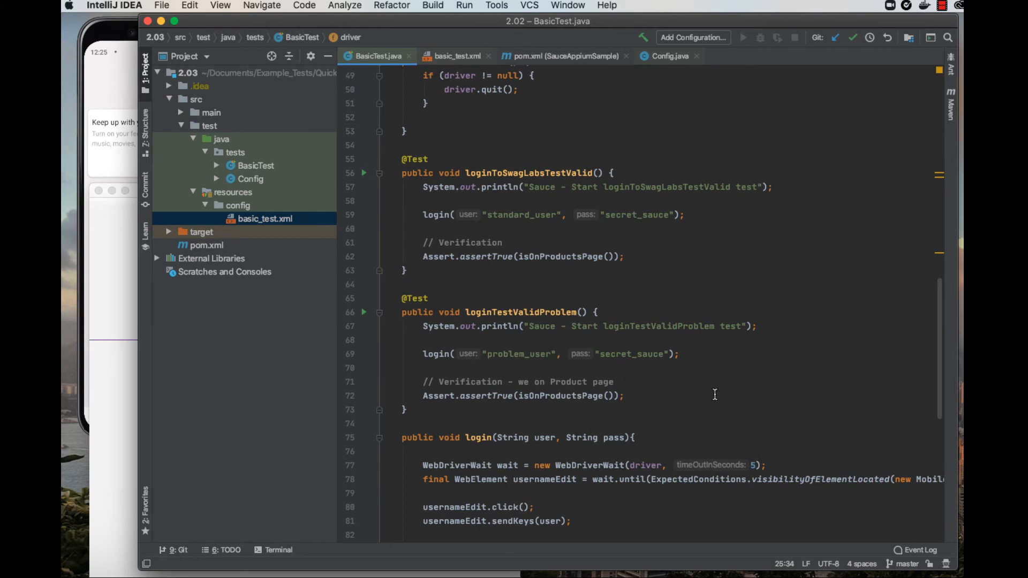
scroll(down, 3)
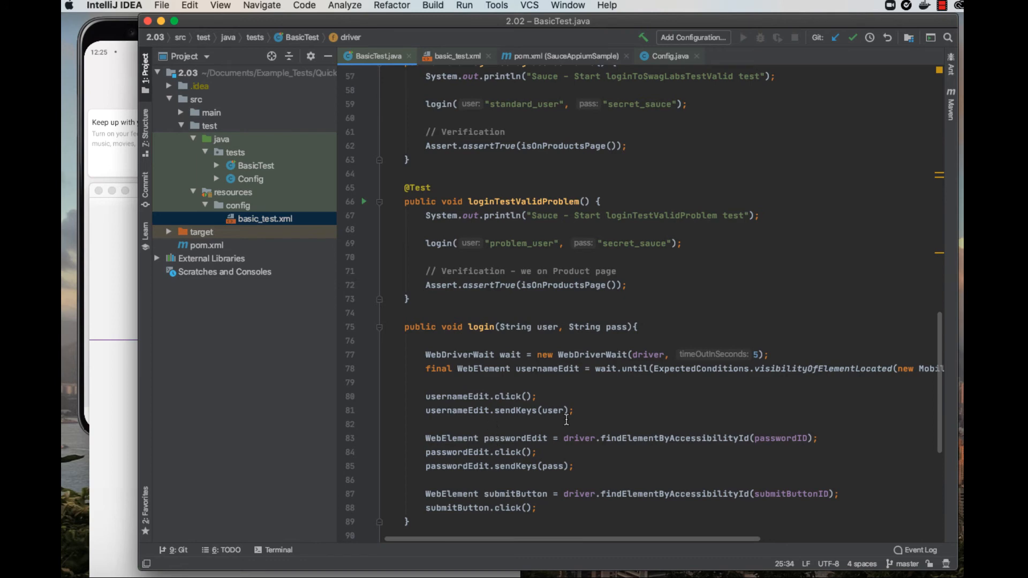
click(277, 549)
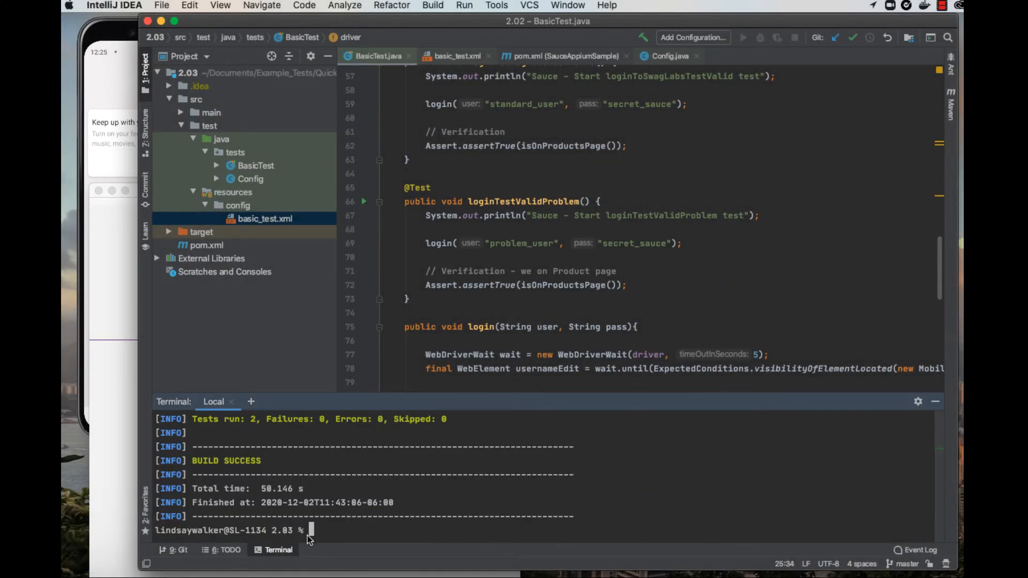
Enter mvn clean test, start the Appium Desktop server, then retype mvn clean test
text(mvn)
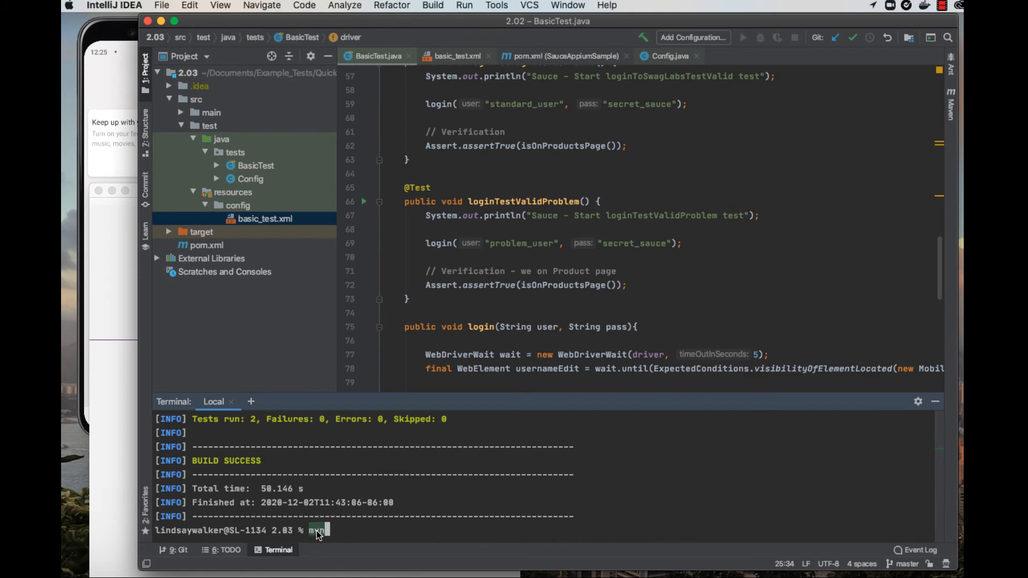
text(clean test)
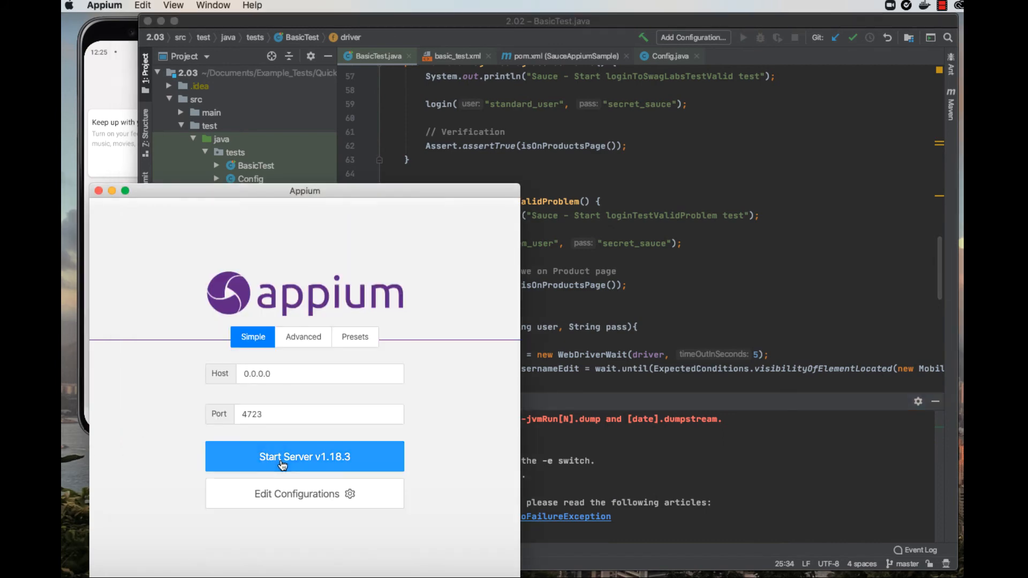
click(303, 456)
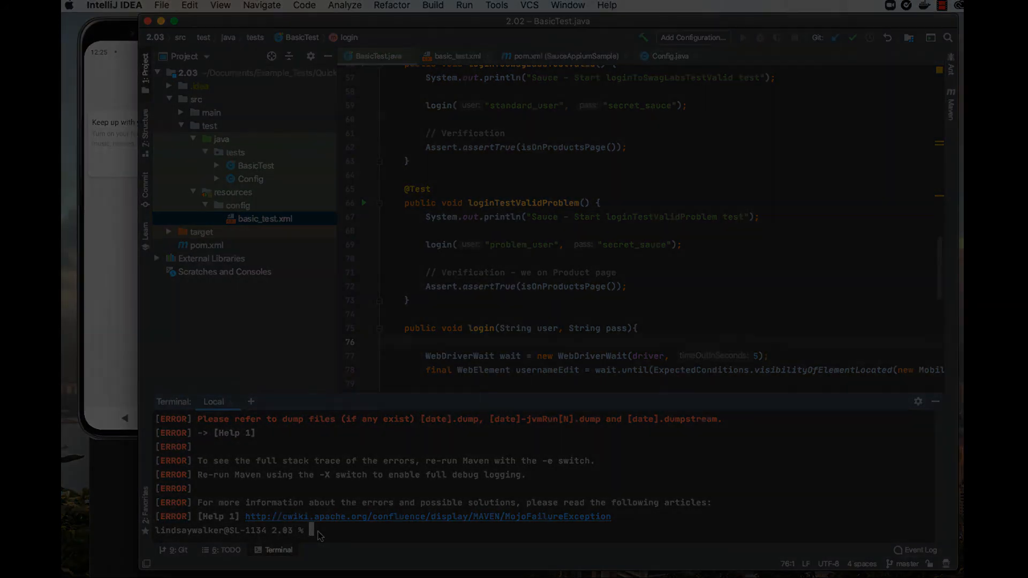
text(mvn clean test)
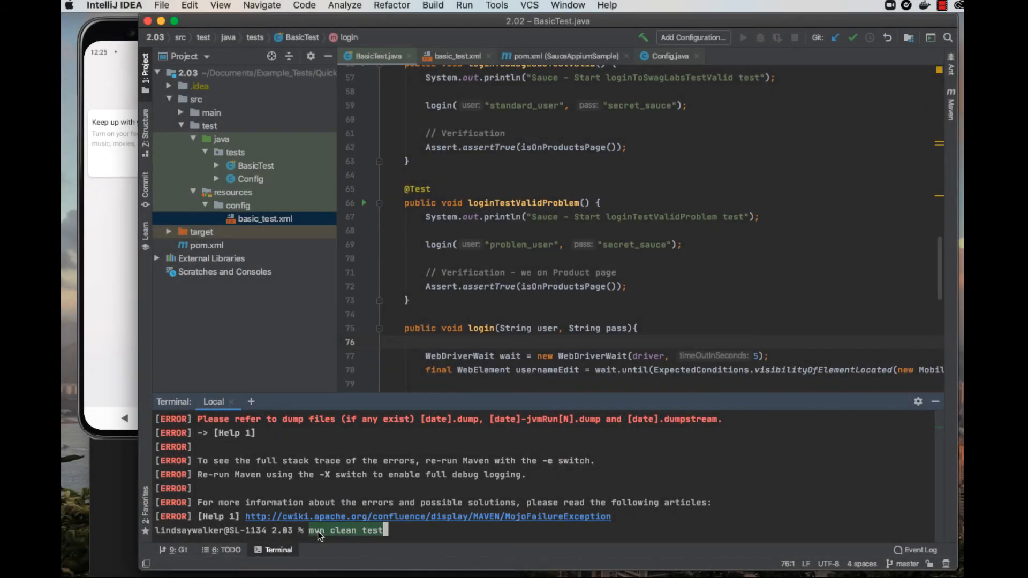